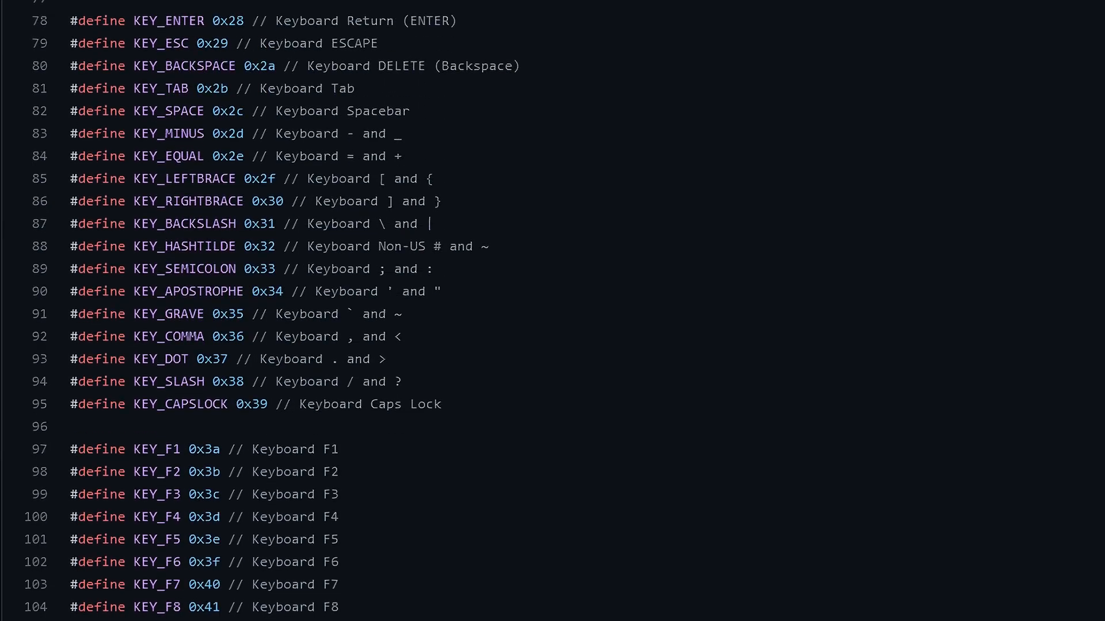
Bring up the Tools (툴) menu to reach the board and port settings
scroll("down", 3)
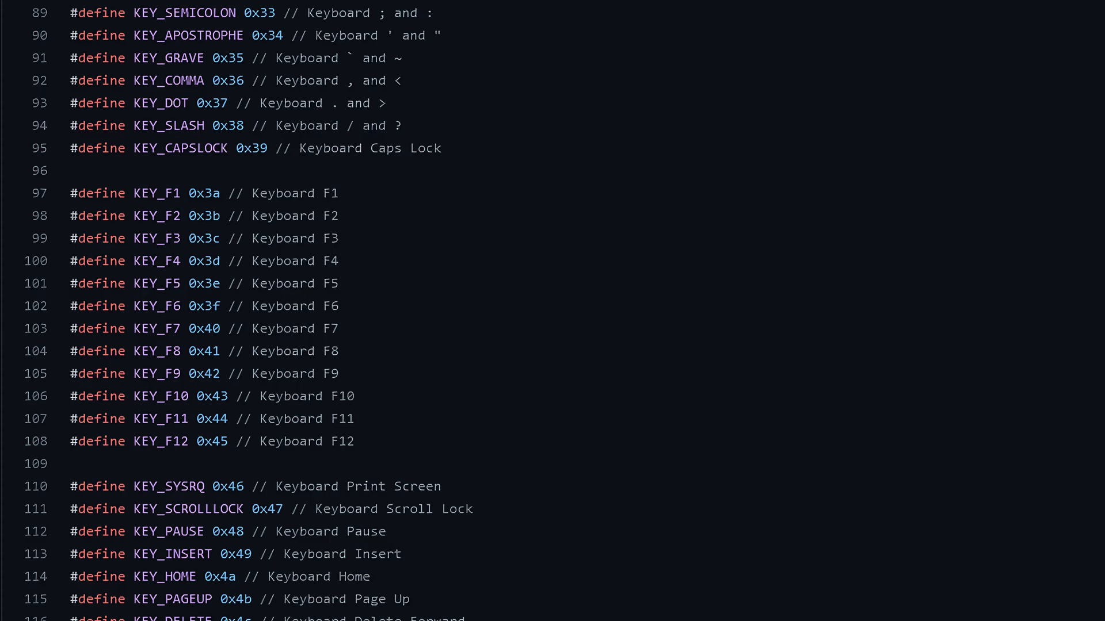
scroll("down", 3)
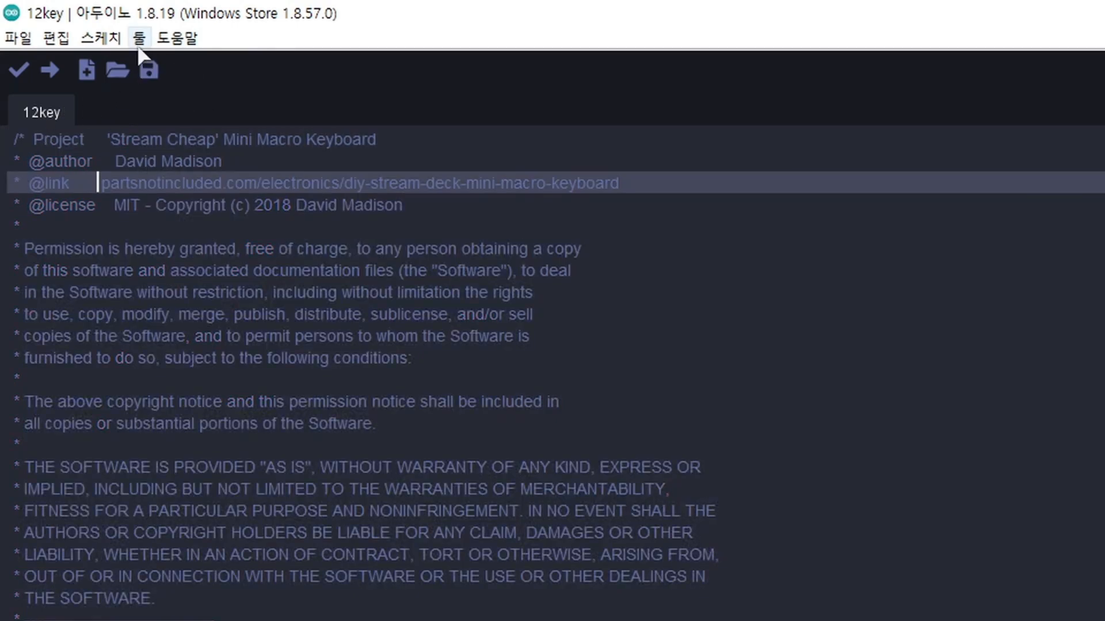
left_click(131, 38)
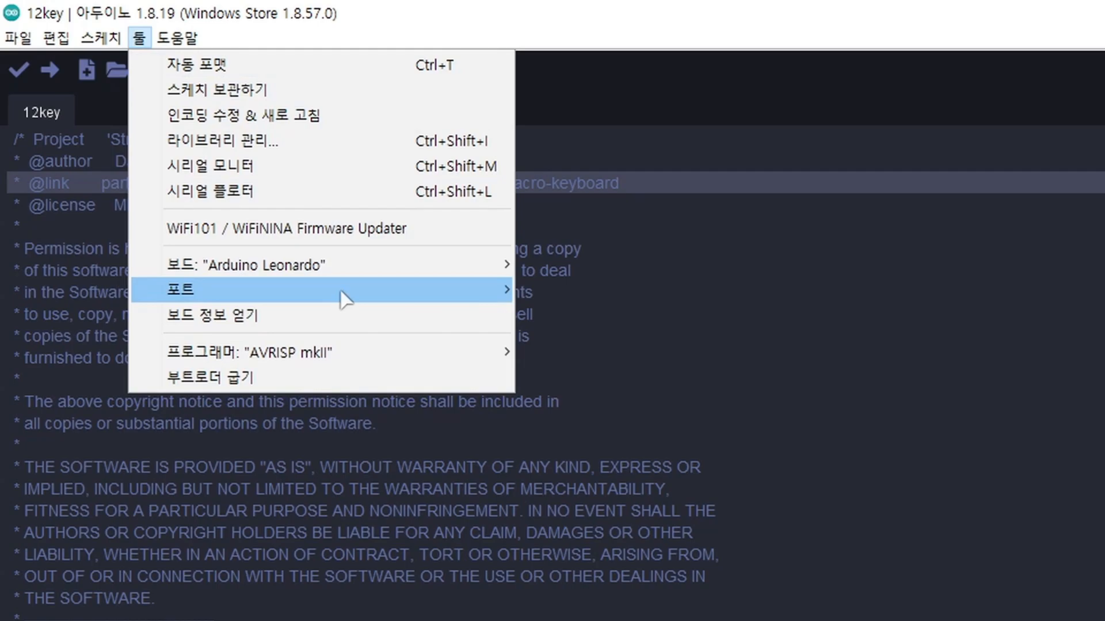